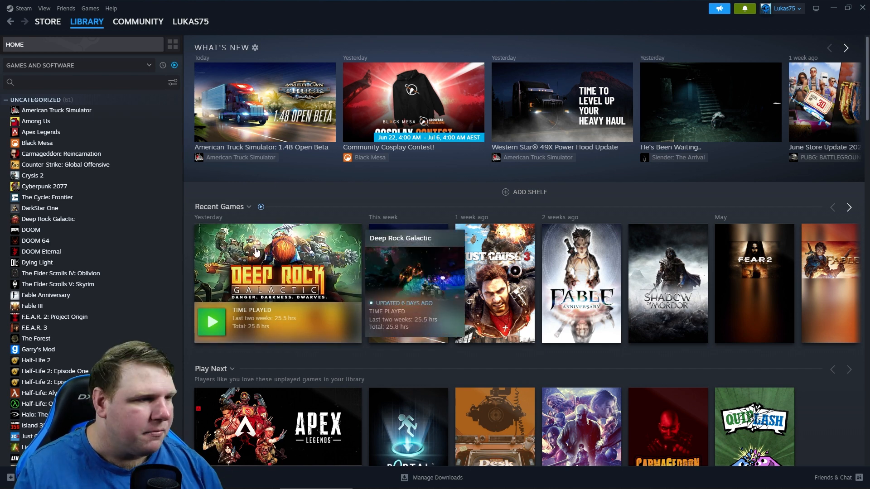
mouse_move(674, 271)
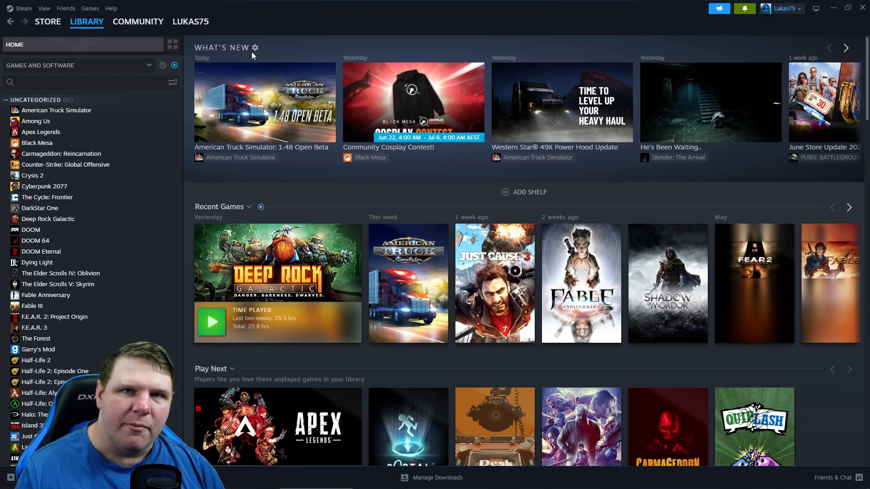
mouse_move(287, 110)
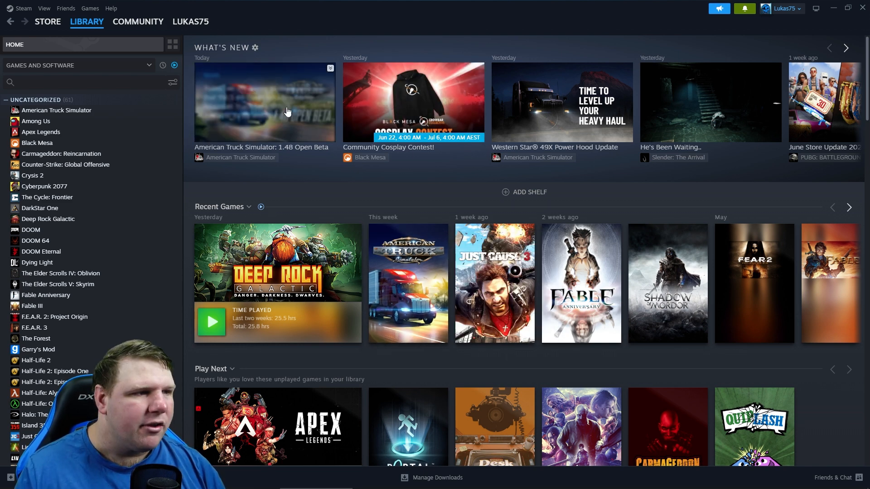
mouse_move(764, 121)
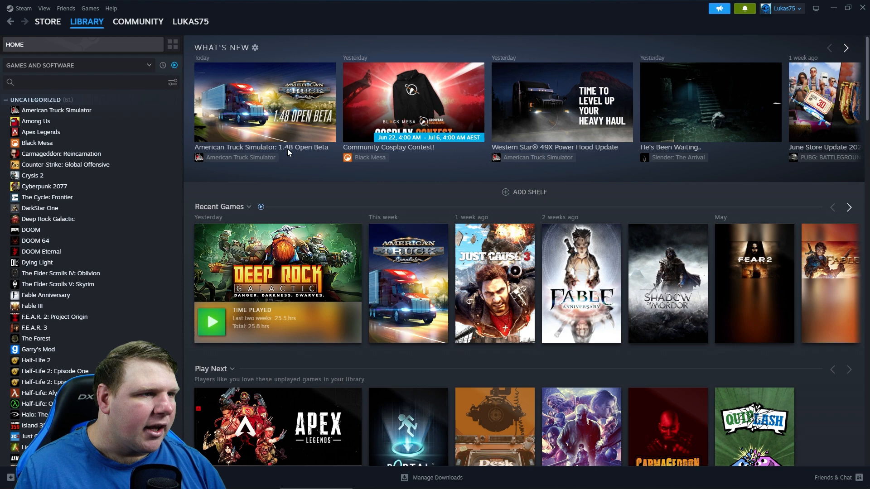
mouse_move(322, 171)
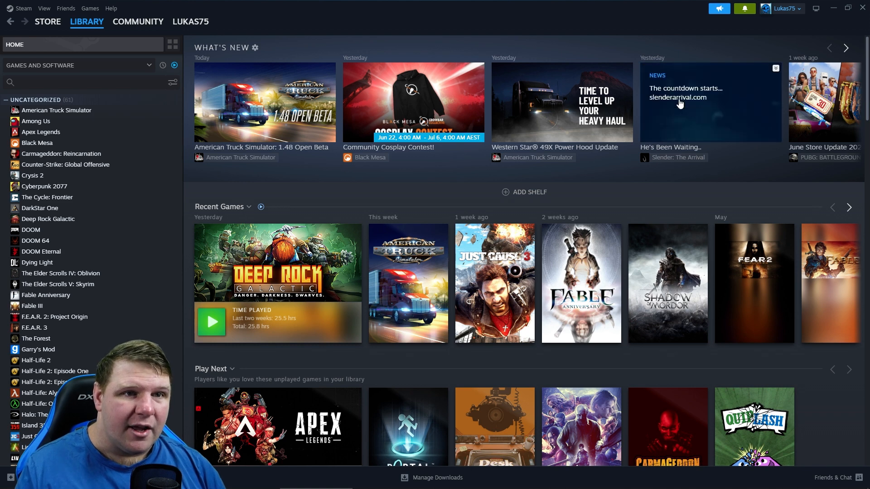
Step: Open the 'He's Been Waiting..' tile from the What's New shelf
left_click(685, 97)
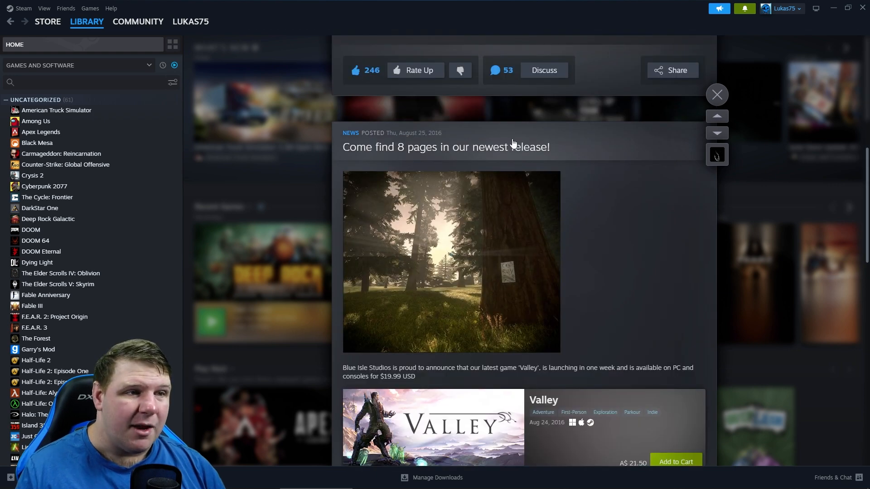
mouse_move(481, 146)
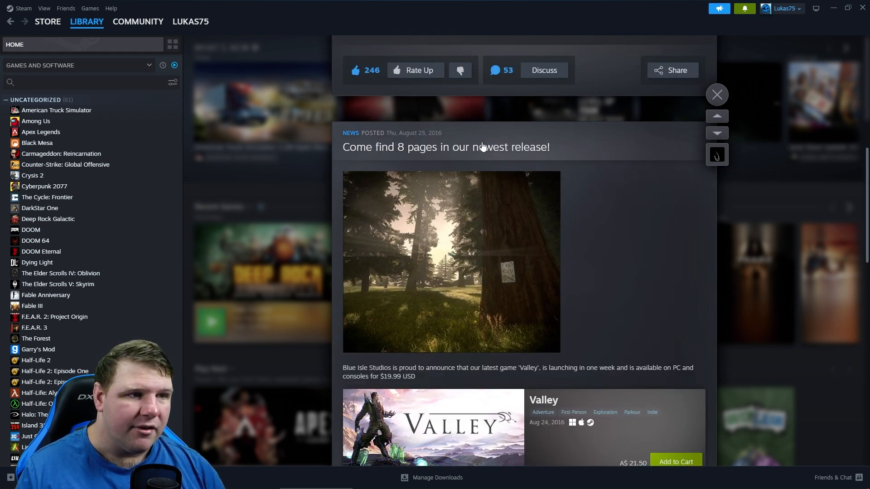
mouse_move(457, 298)
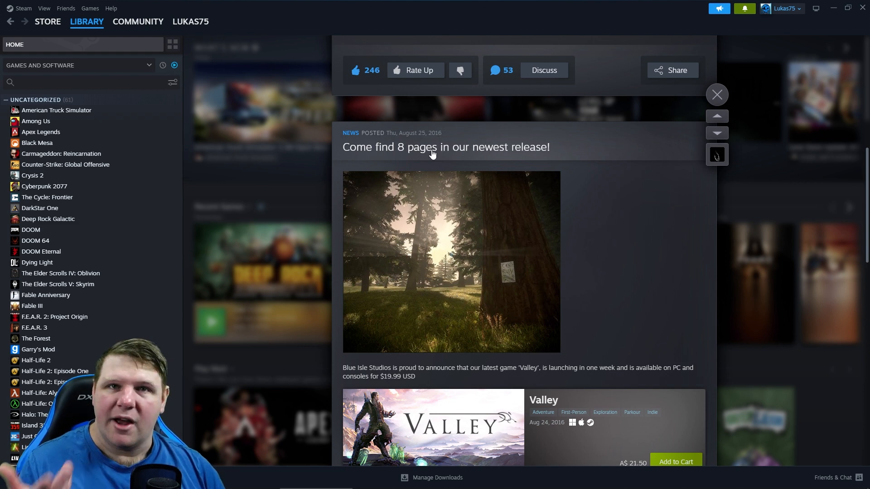
Step: Scroll to the June 22, 2023 'He's Been Waiting..' post and its embedded trailer
scroll("up", 3)
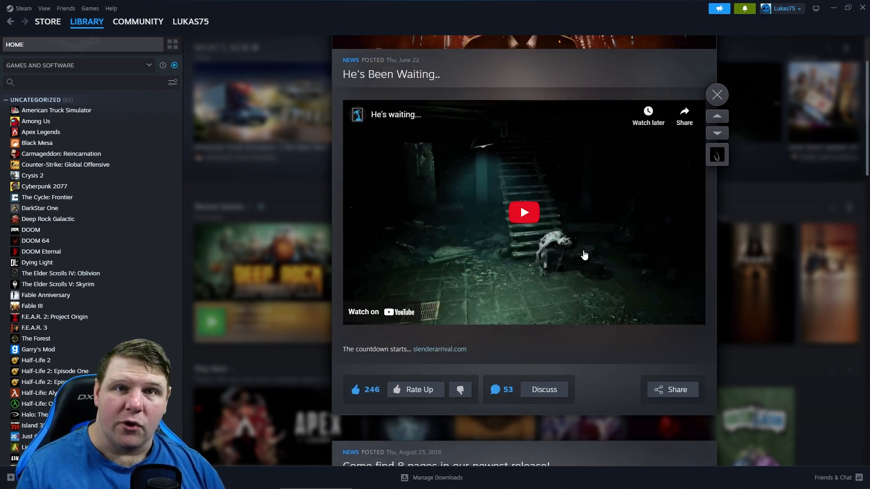
scroll("up", 3)
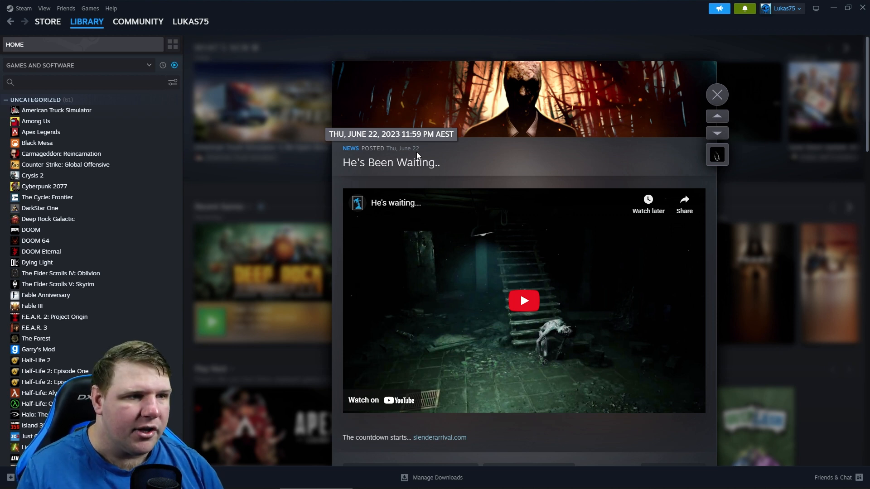
mouse_move(364, 154)
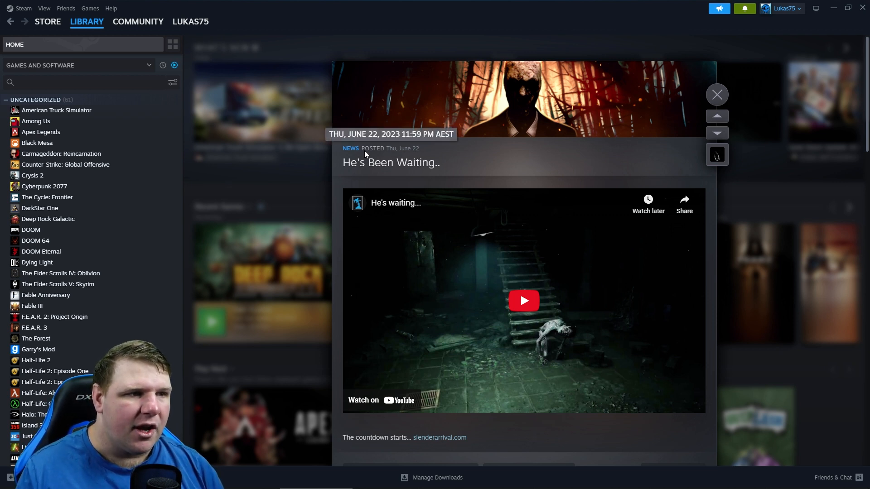
mouse_move(420, 151)
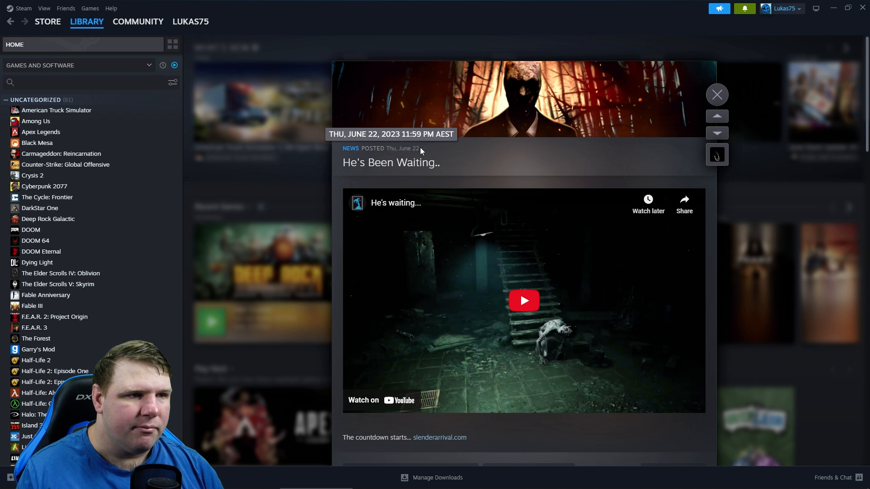
mouse_move(404, 148)
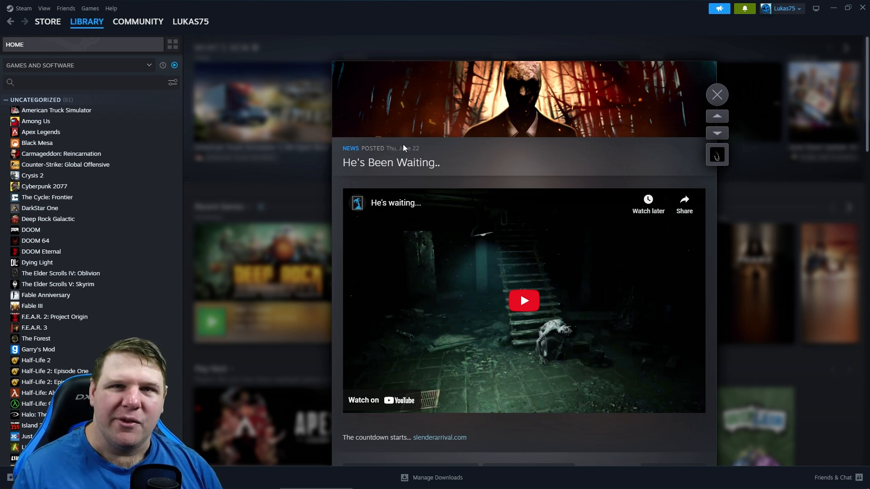
mouse_move(603, 324)
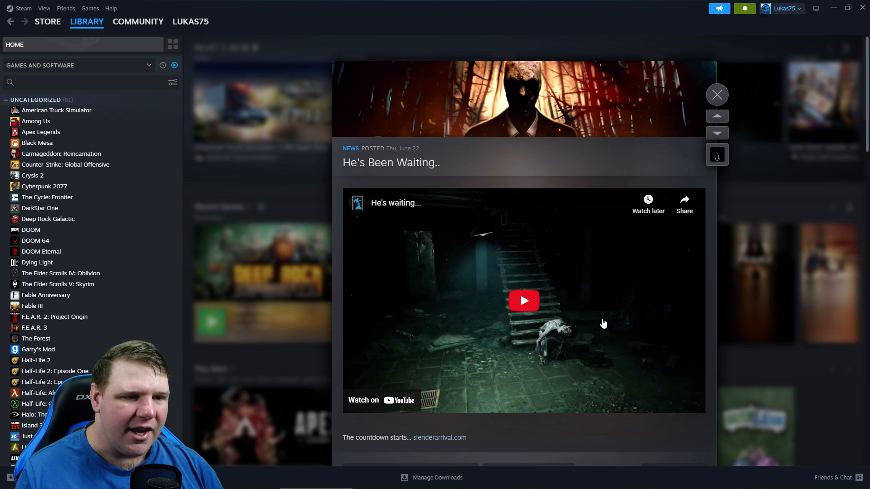
mouse_move(523, 300)
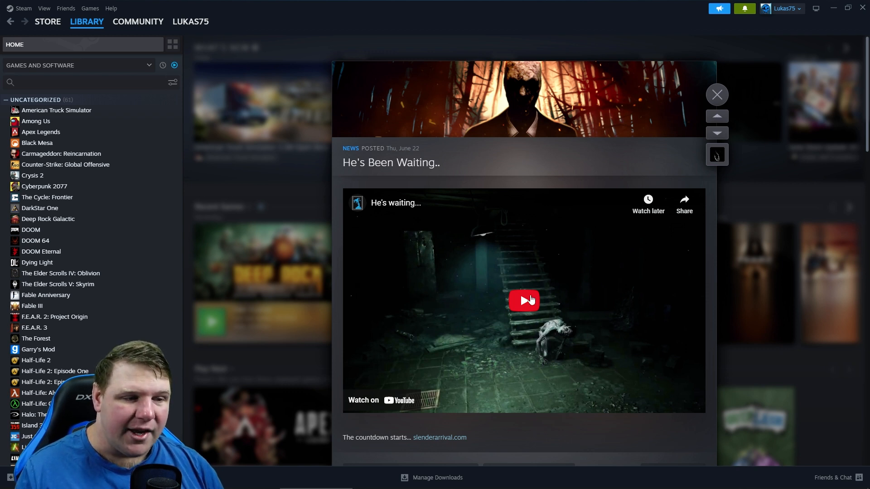
scroll("down", 3)
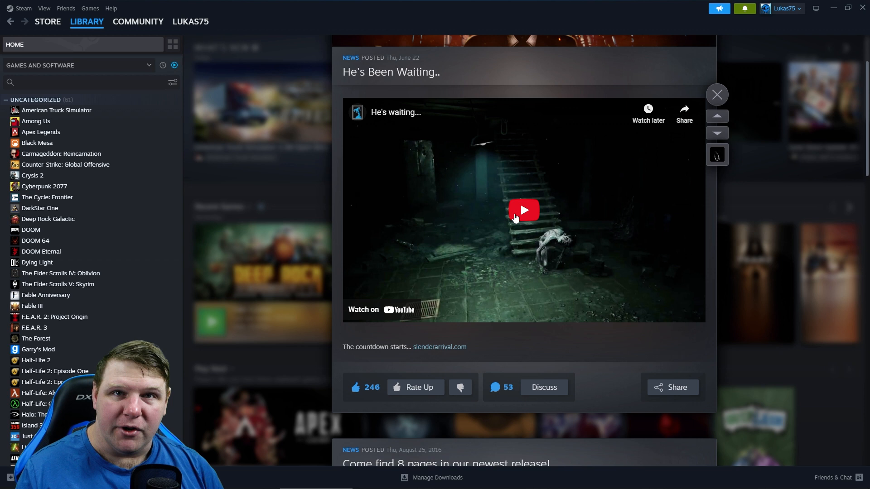
mouse_move(501, 176)
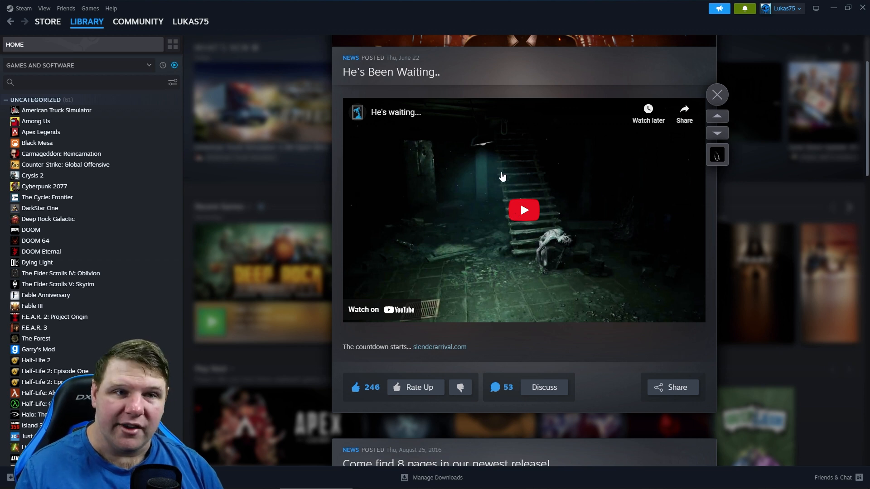
mouse_move(524, 233)
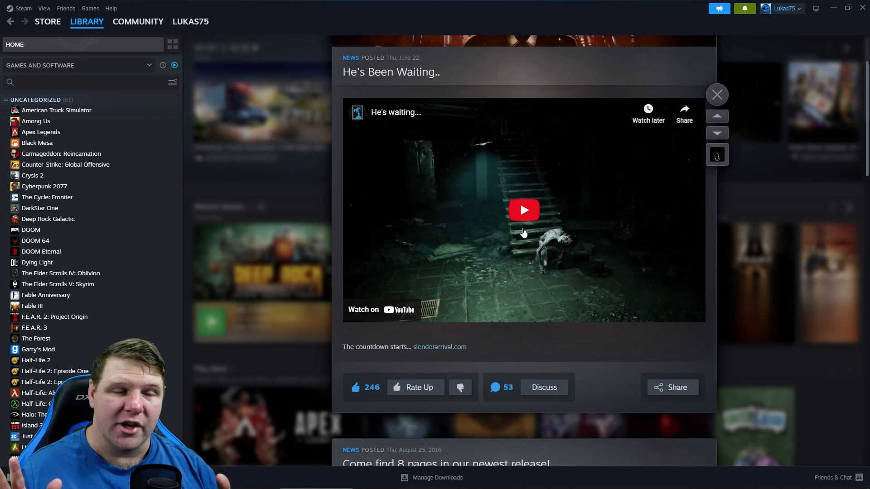
mouse_move(439, 346)
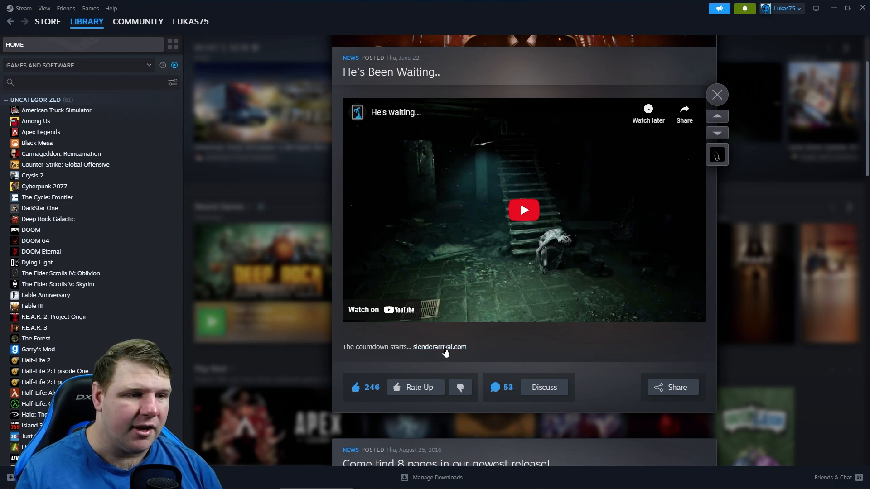
Step: Follow the slenderarrival.com link and continue past Steam's external-site notice
left_click(439, 347)
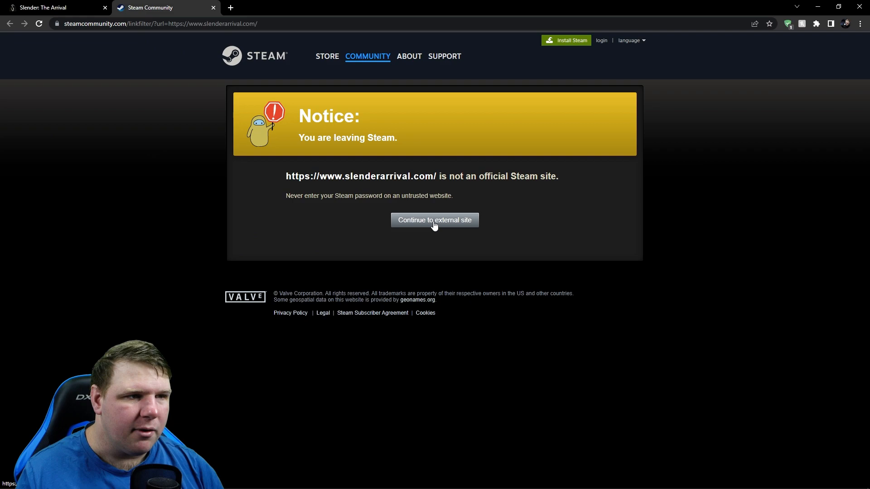
left_click(435, 220)
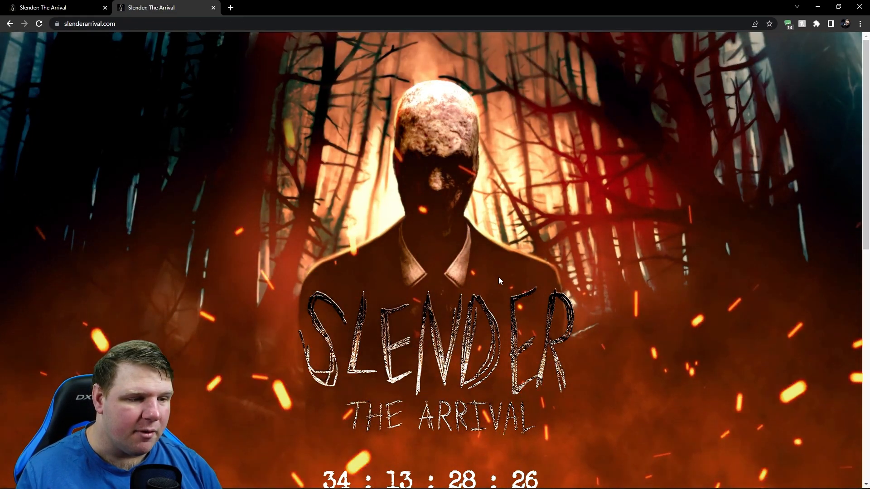
Step: Scroll down slenderarrival.com to the 'He's waiting...' trailer and email field
scroll("down", 3)
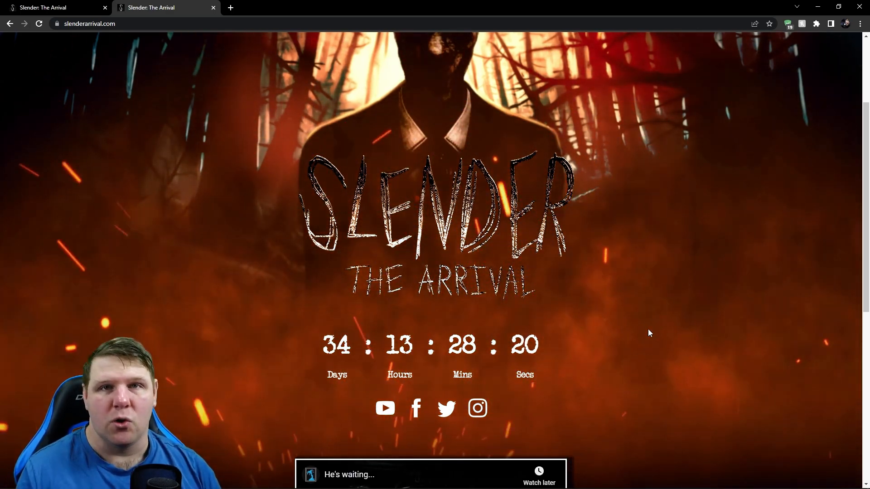
scroll("down", 3)
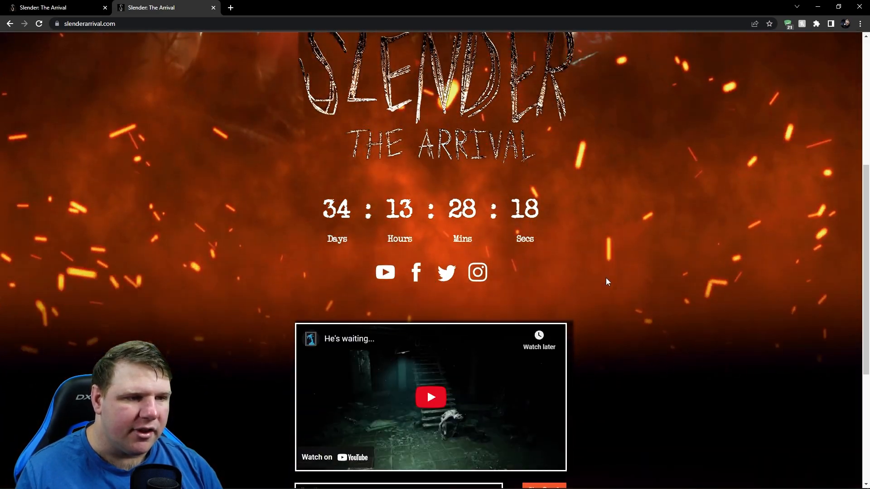
scroll("down", 3)
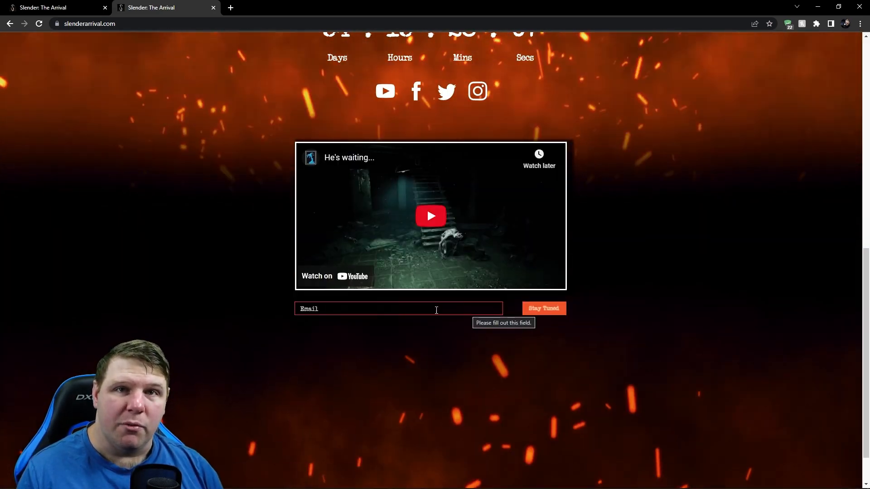
mouse_move(630, 315)
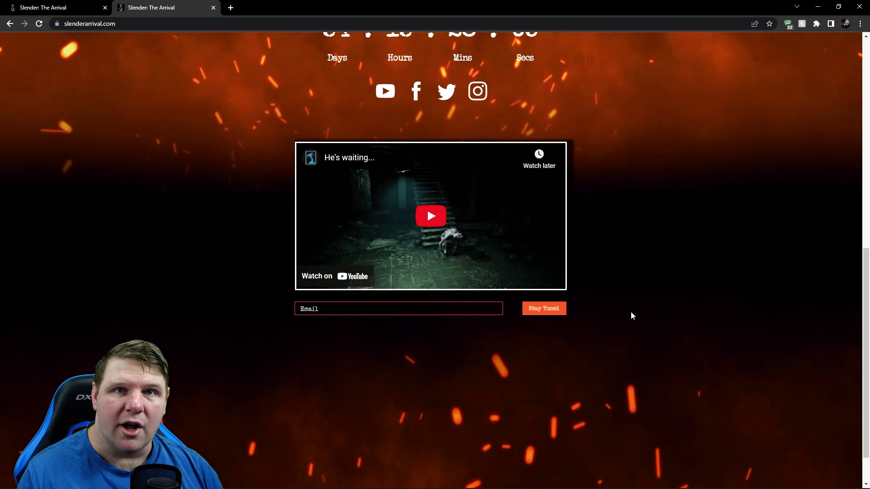
Step: Submit the Stay Tuned sign-up, then start the 'He's waiting...' trailer
left_click(543, 308)
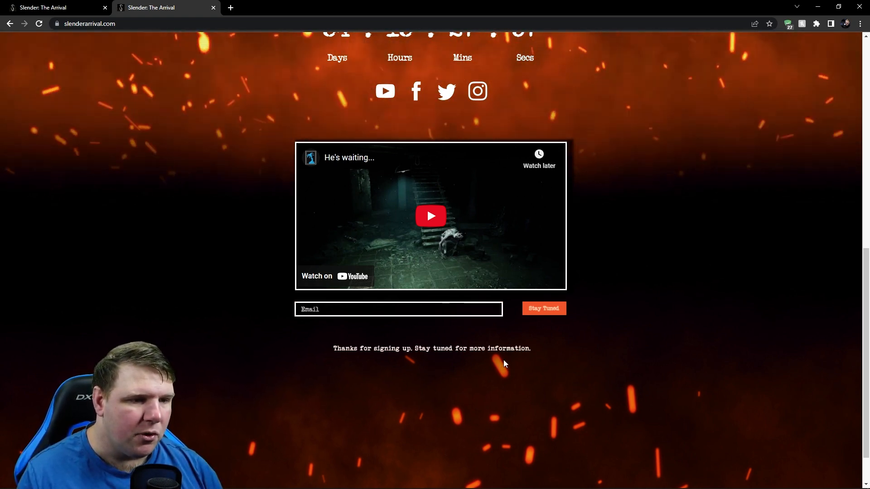
scroll("up", 3)
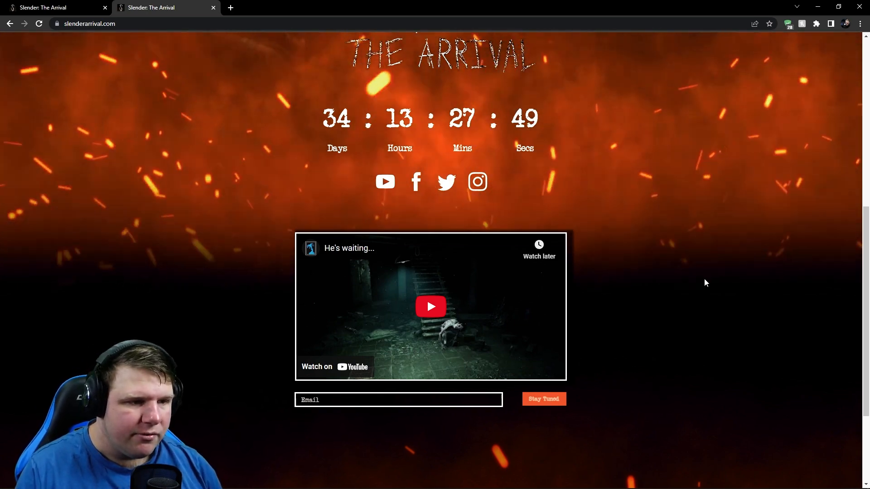
left_click(430, 306)
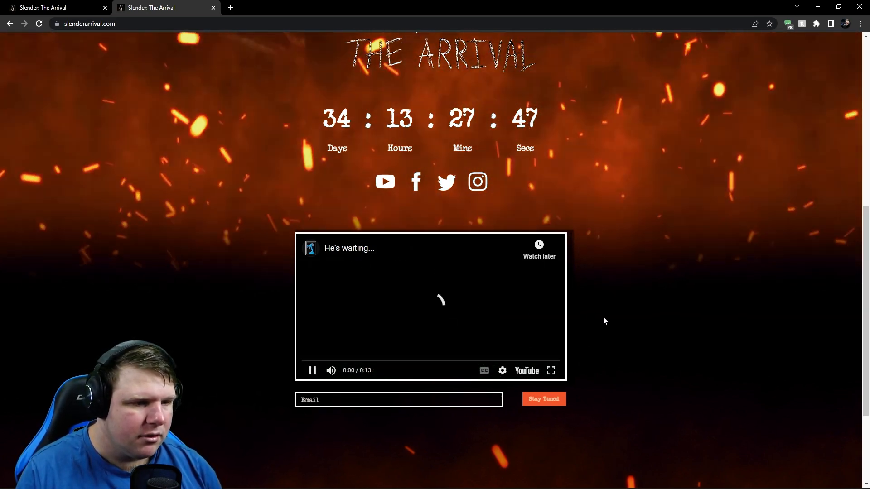
Step: Play the 13-second trailer through and close the second Slender: The Arrival tab
left_click(550, 371)
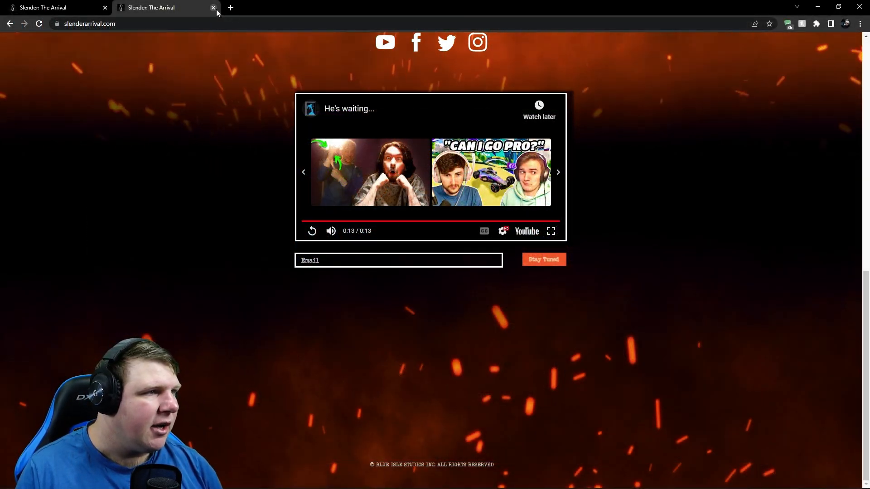
left_click(213, 7)
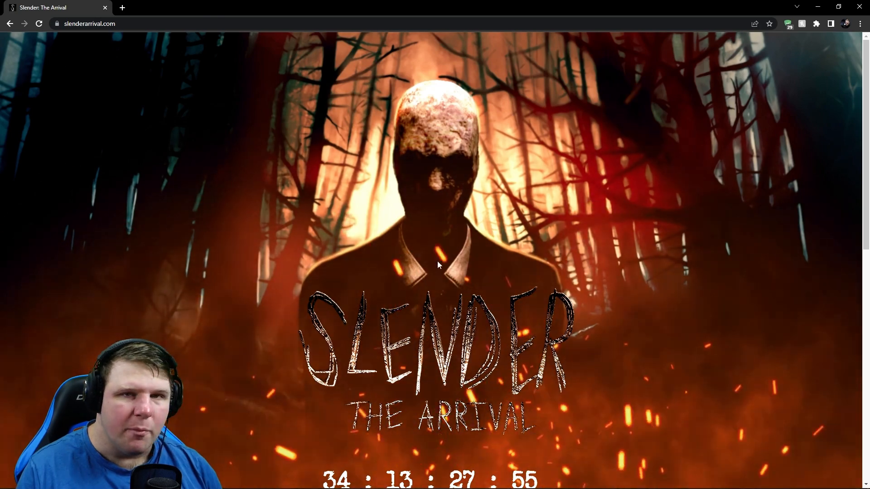
Step: Return to Steam and close the 'He's Been Waiting..' news overlay
scroll("down", 3)
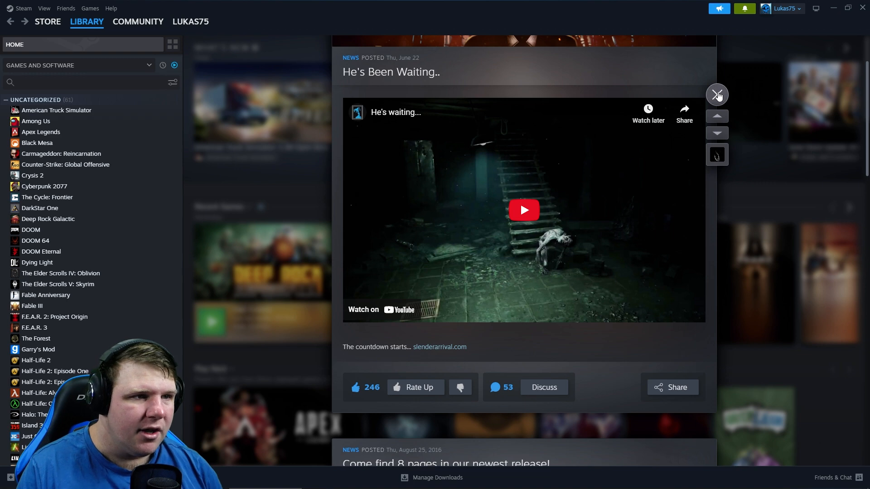
left_click(716, 94)
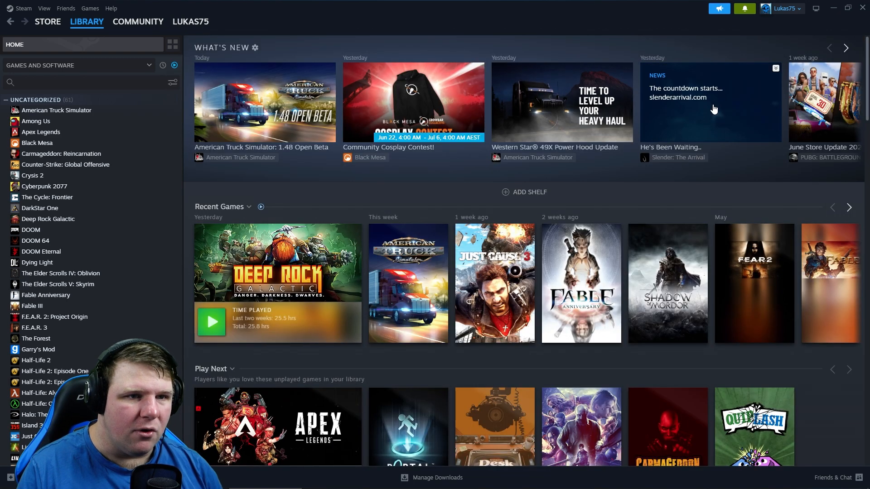
mouse_move(693, 126)
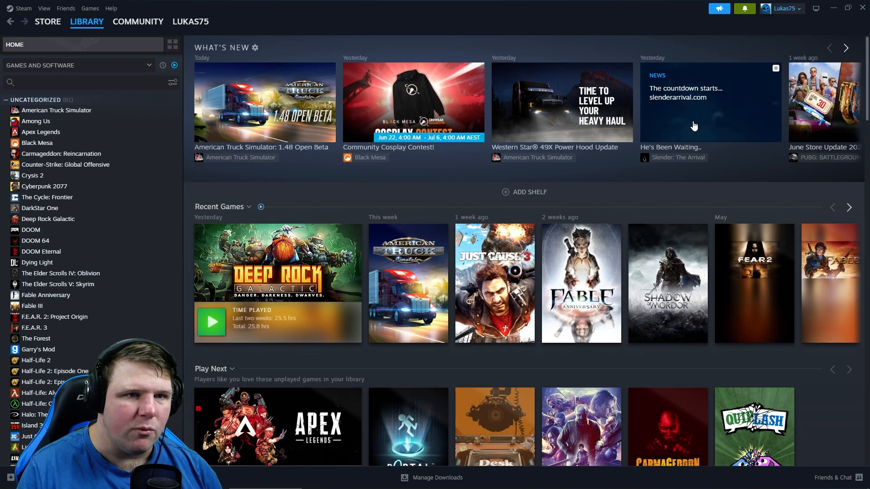
Step: Reopen the 'He's Been Waiting..' tile and scroll to its trailer and link
left_click(710, 111)
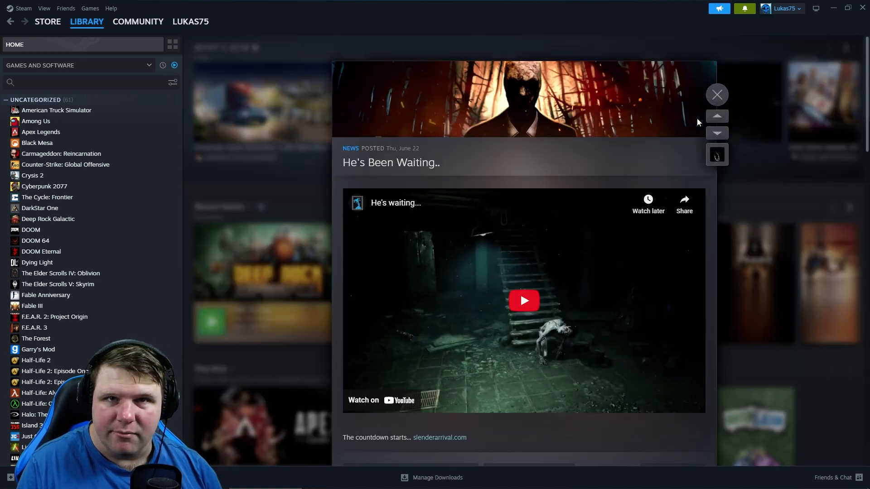
scroll("down", 3)
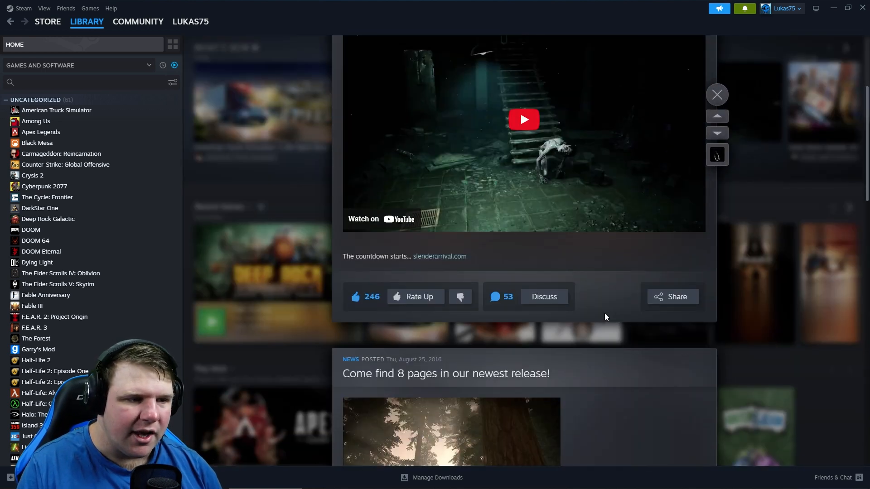
scroll("up", 3)
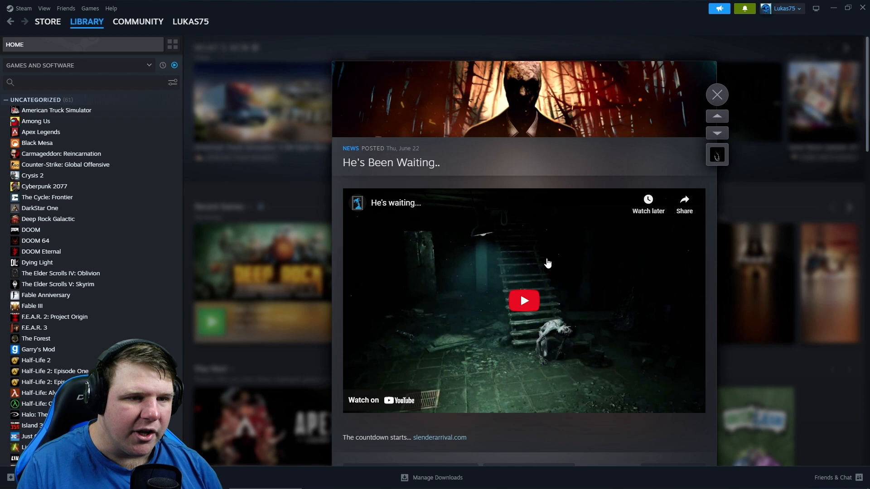
mouse_move(559, 280)
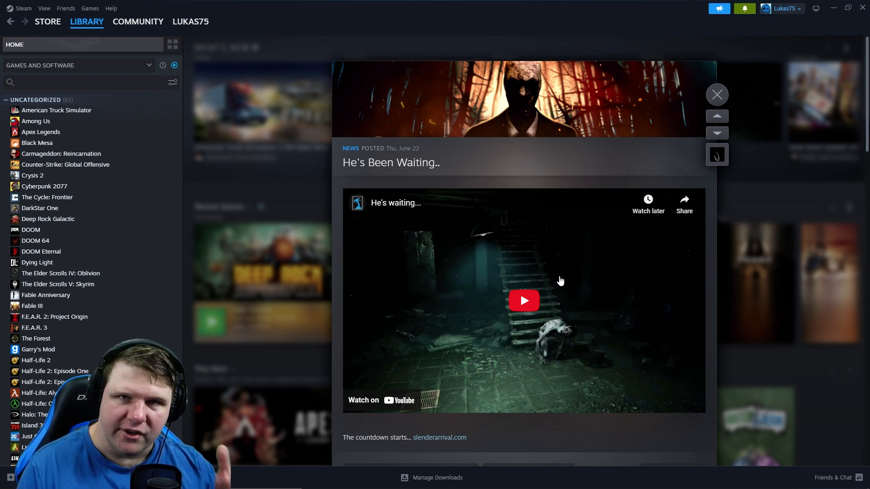
mouse_move(524, 261)
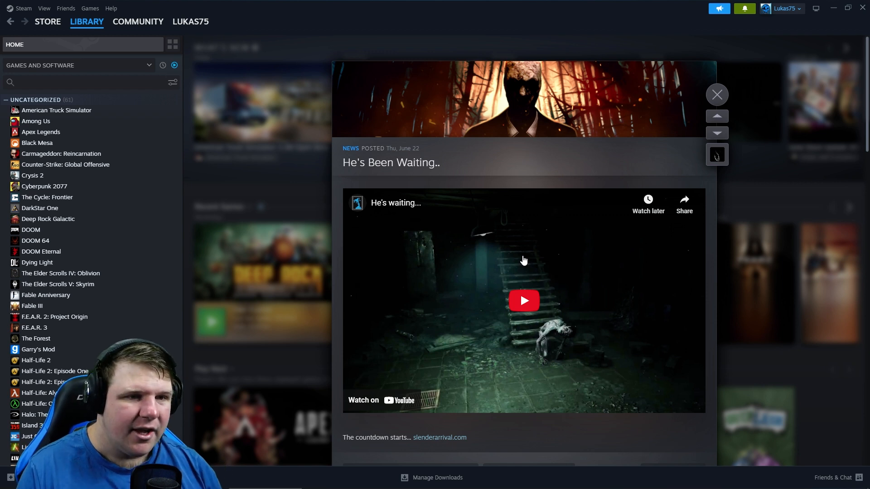
mouse_move(561, 267)
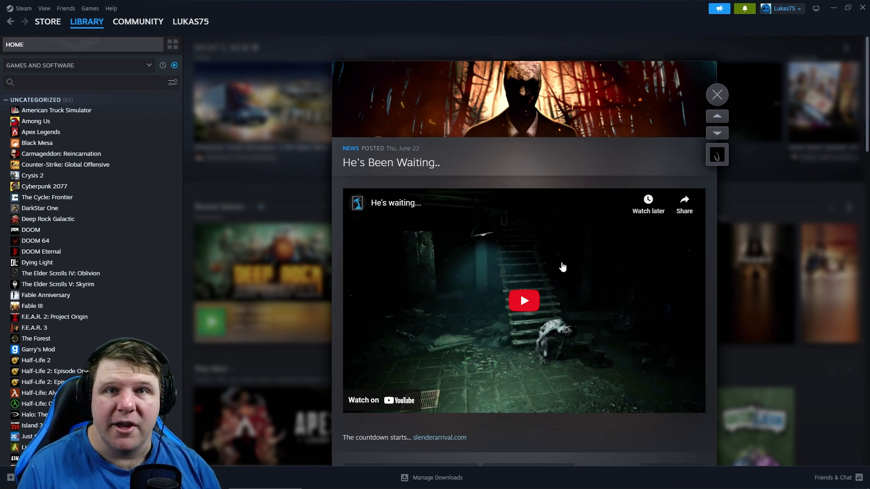
mouse_move(529, 313)
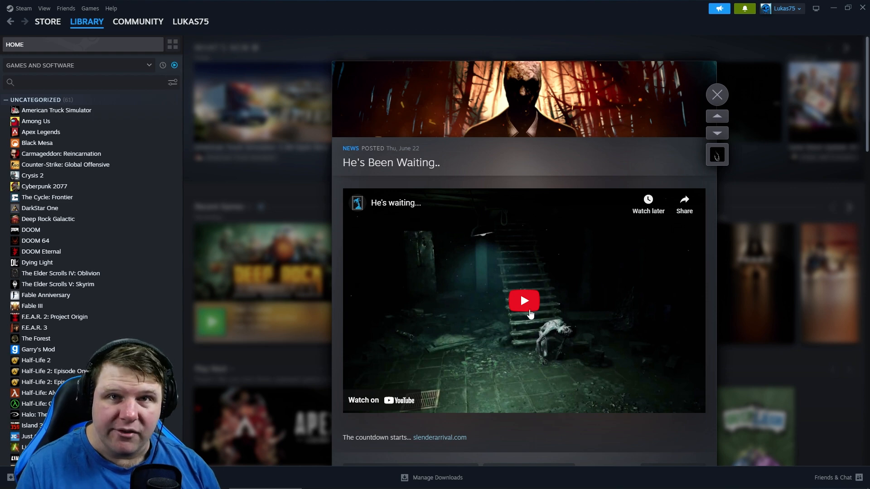
Step: Scroll through older Slender posts, from 'Come find 8 pages' to Halloween Contest Winners
scroll("down", 3)
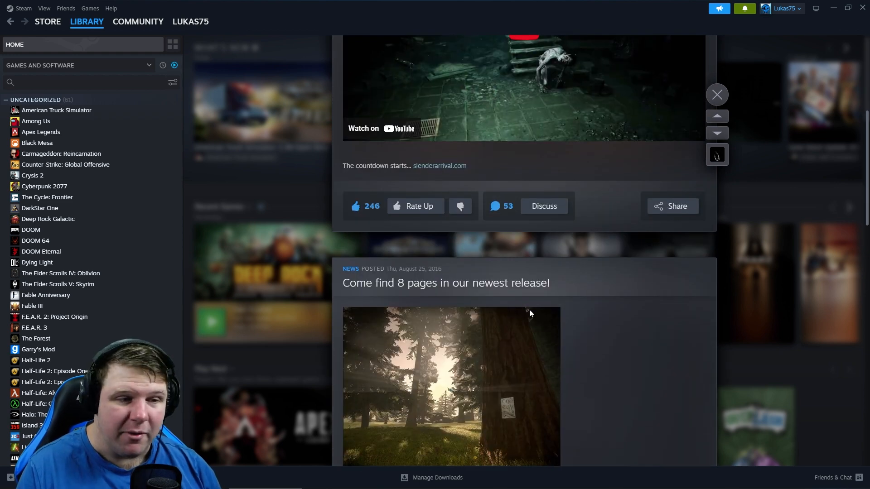
scroll("down", 3)
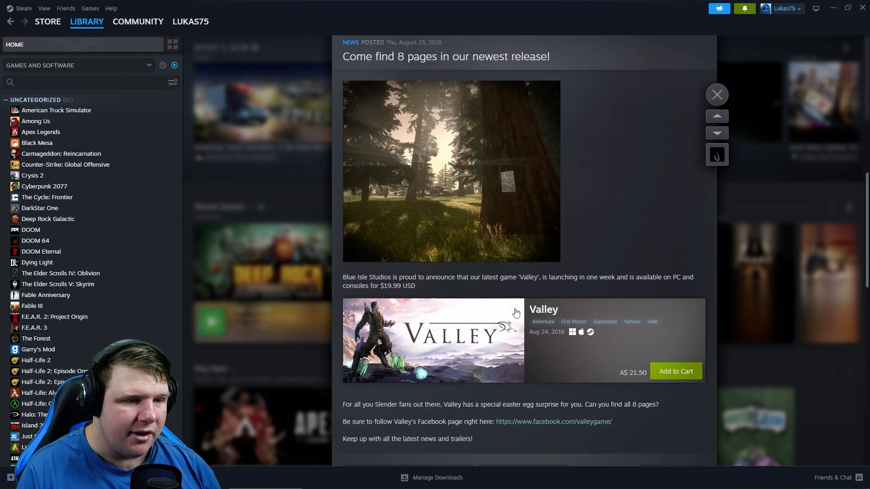
scroll("down", 3)
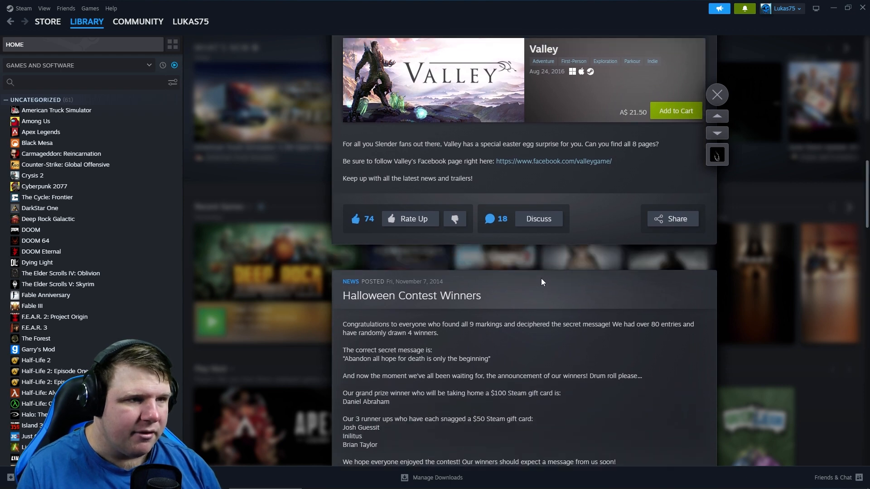
scroll("up", 3)
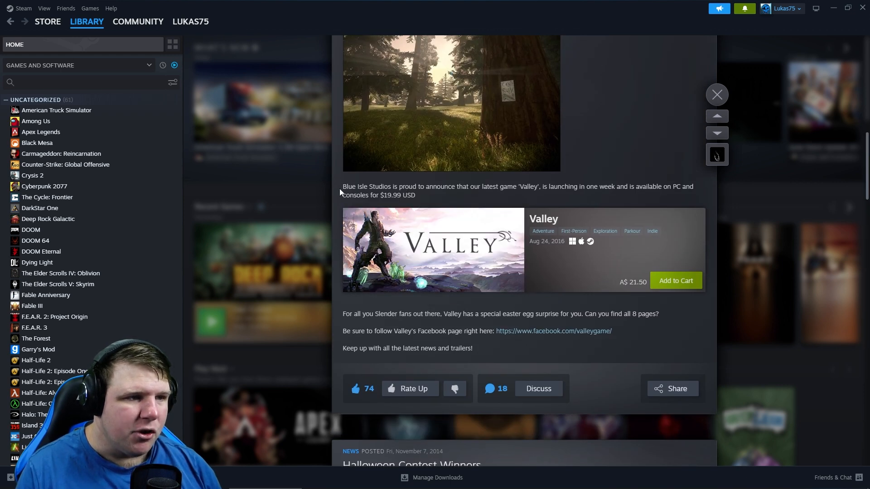
mouse_move(385, 193)
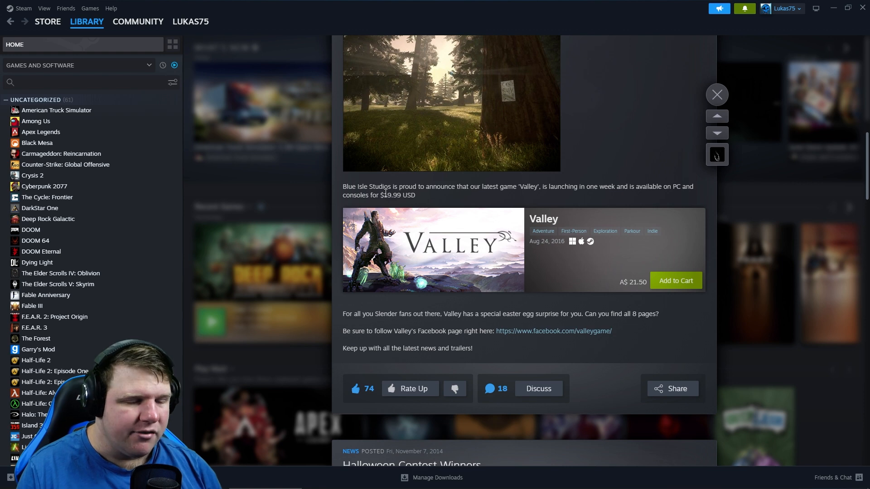
scroll("down", 3)
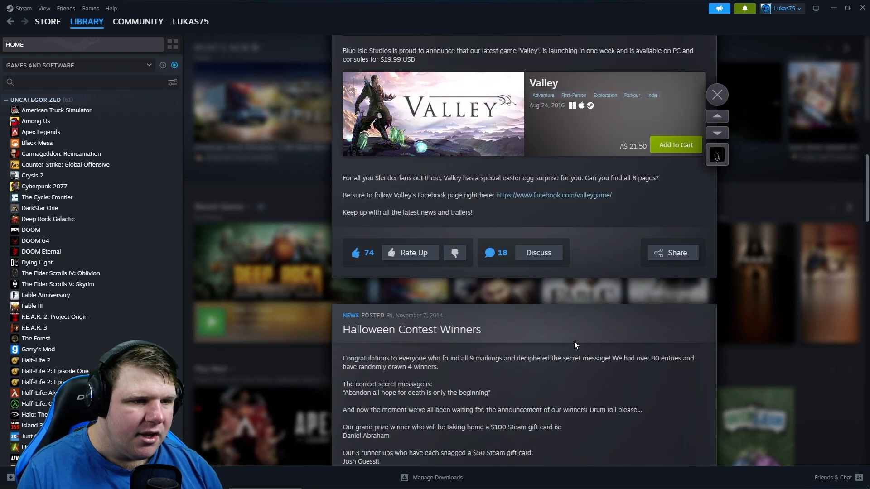
scroll("down", 3)
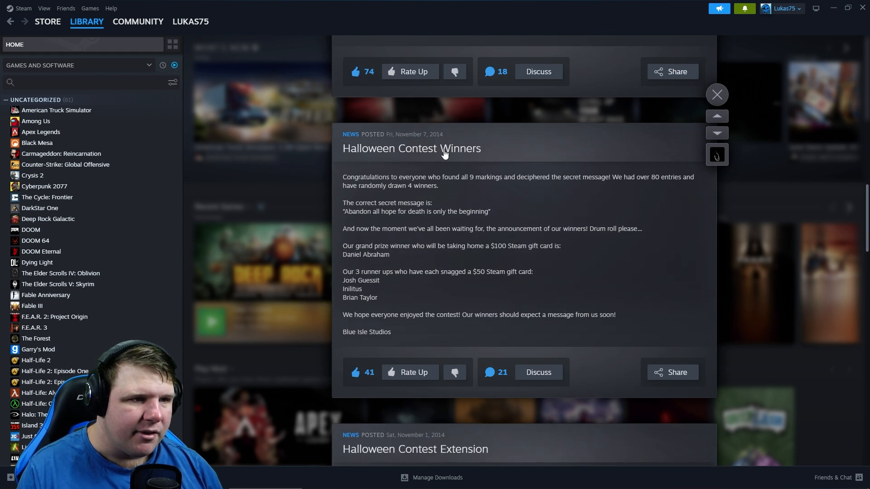
scroll("down", 3)
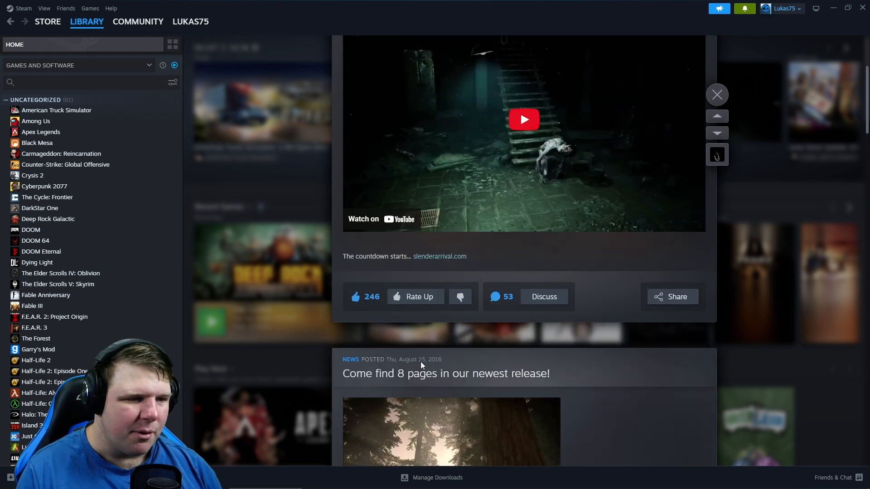
scroll("up", 3)
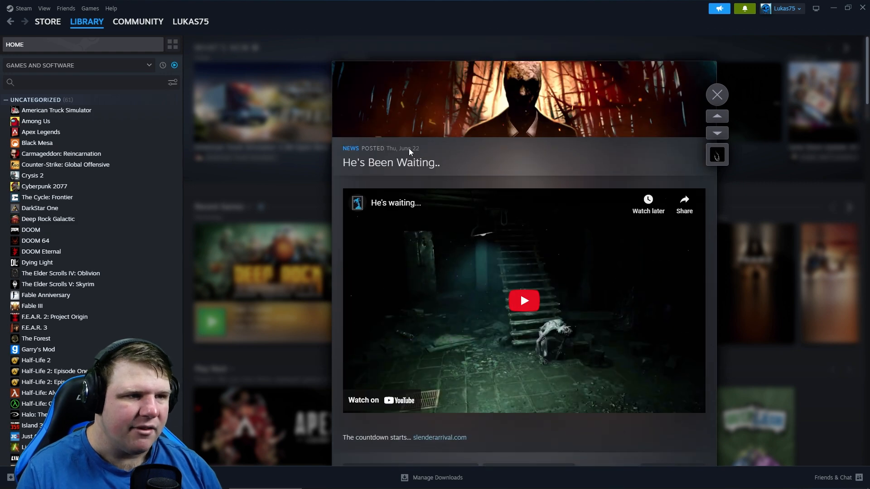
mouse_move(495, 157)
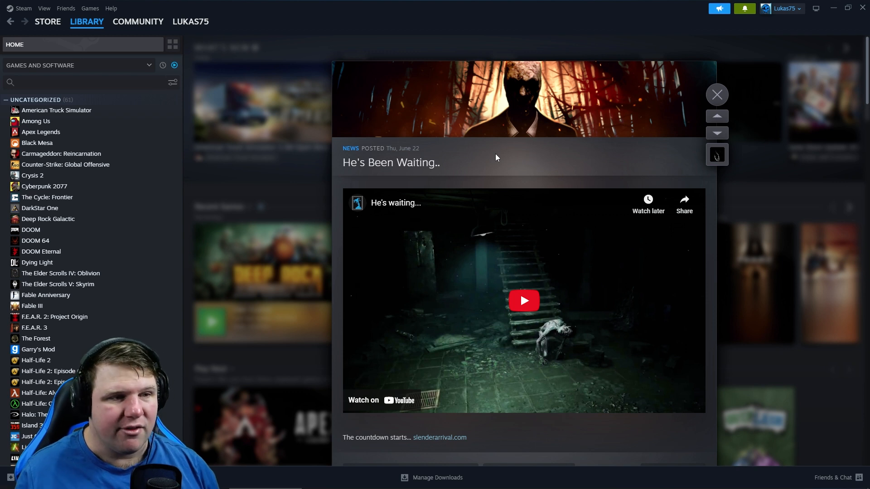
mouse_move(494, 378)
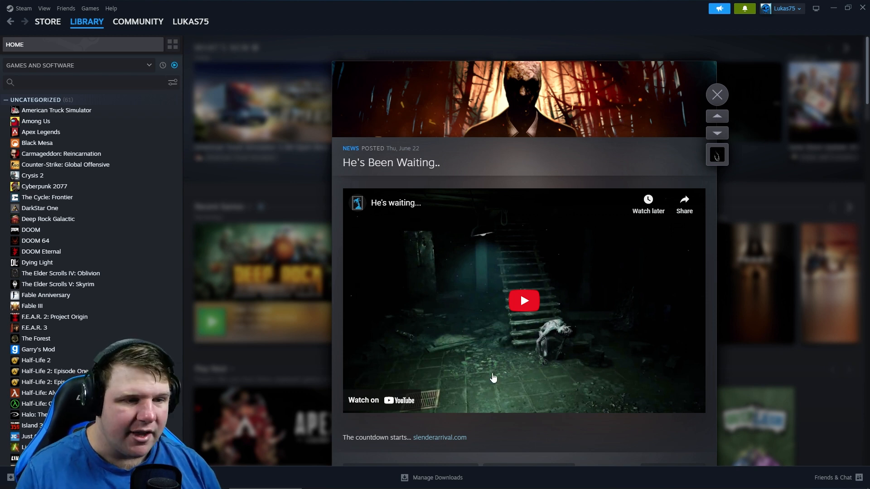
mouse_move(538, 331)
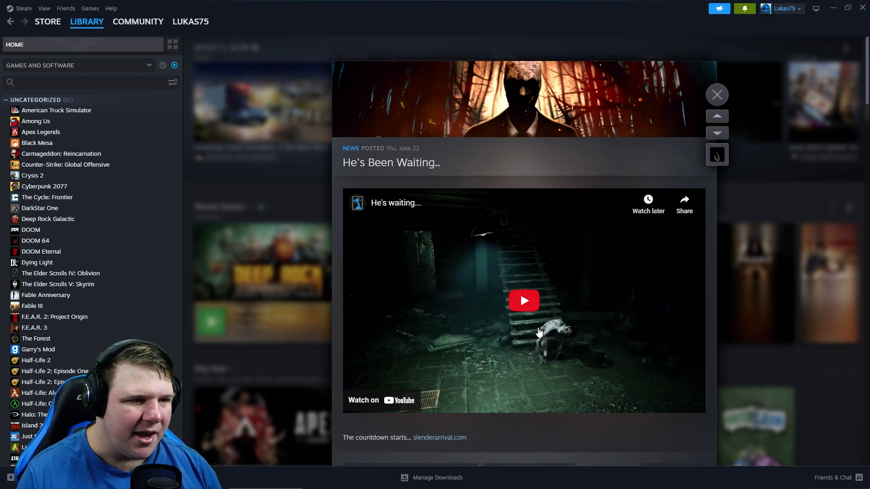
mouse_move(603, 160)
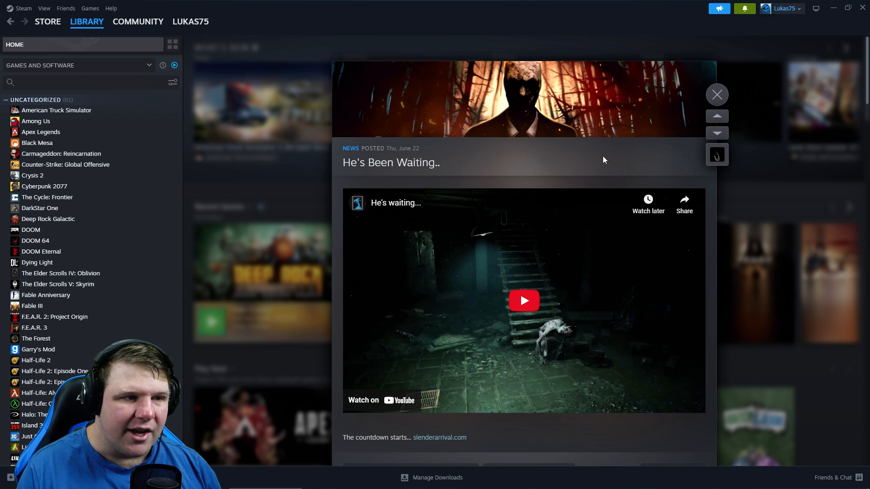